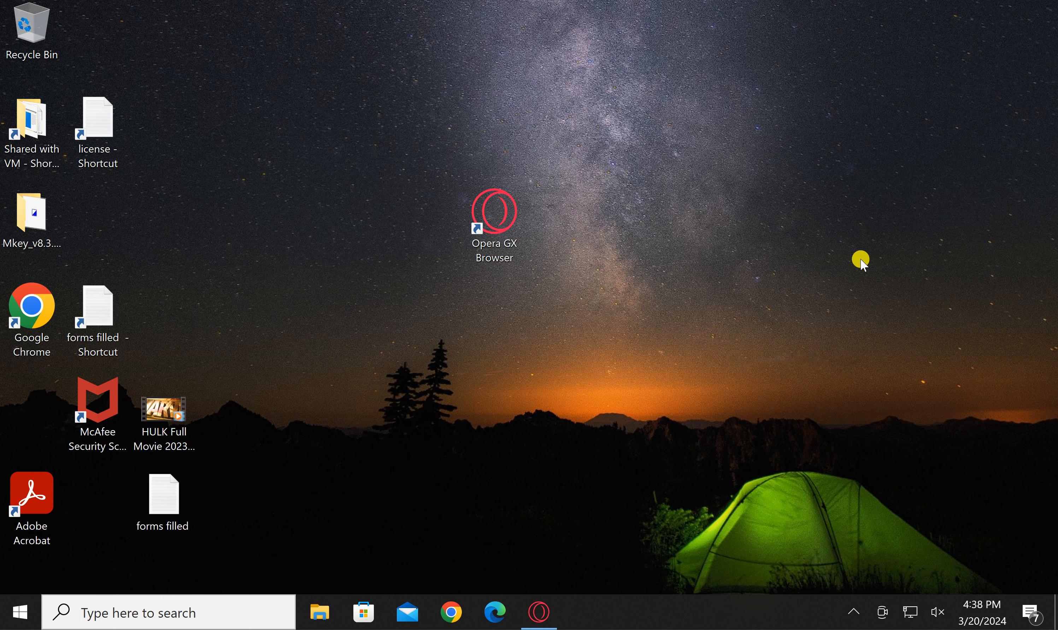
{"action": "mouse_move", "coordinate": [626, 424]}
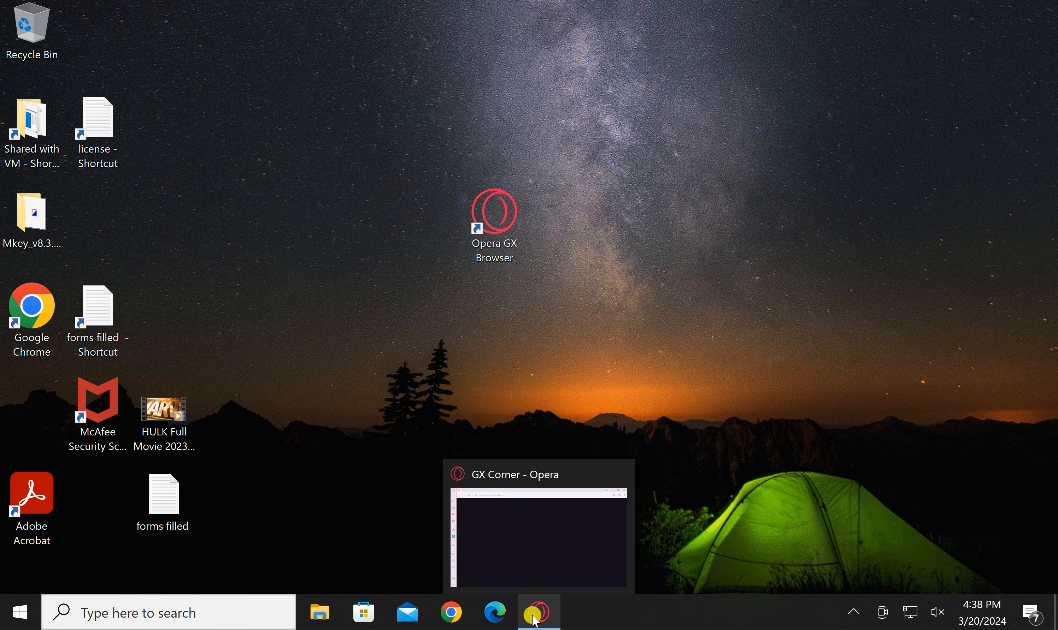
- Bring the Opera GX browser window to the front from the taskbar
{"action": "left_click", "coordinate": [538, 612]}
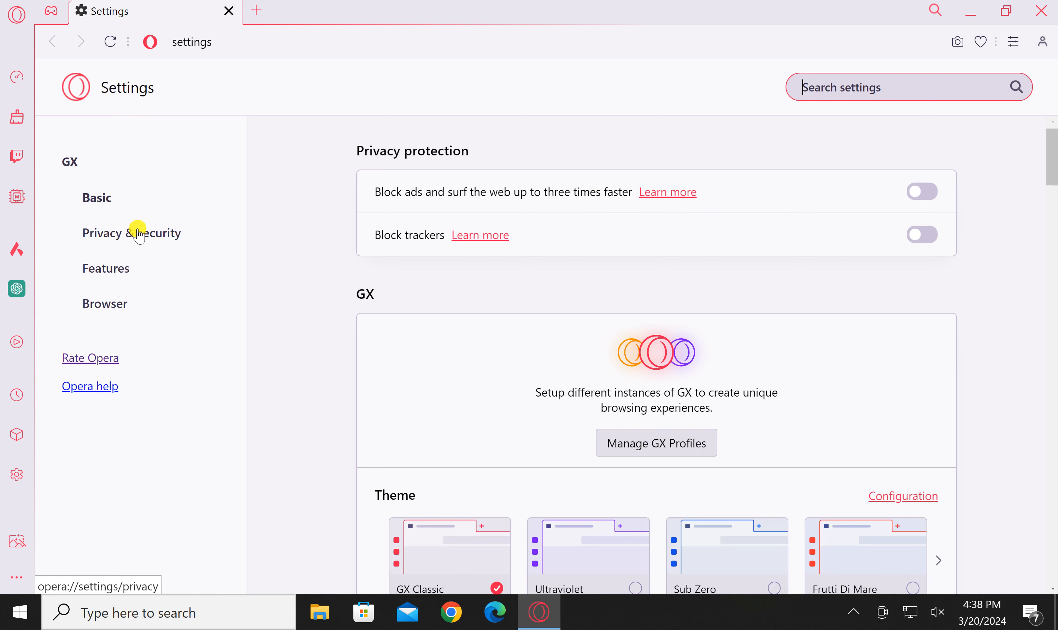
- Go to Privacy & security and bring the Battery saver section into view
{"action": "left_click", "coordinate": [132, 232]}
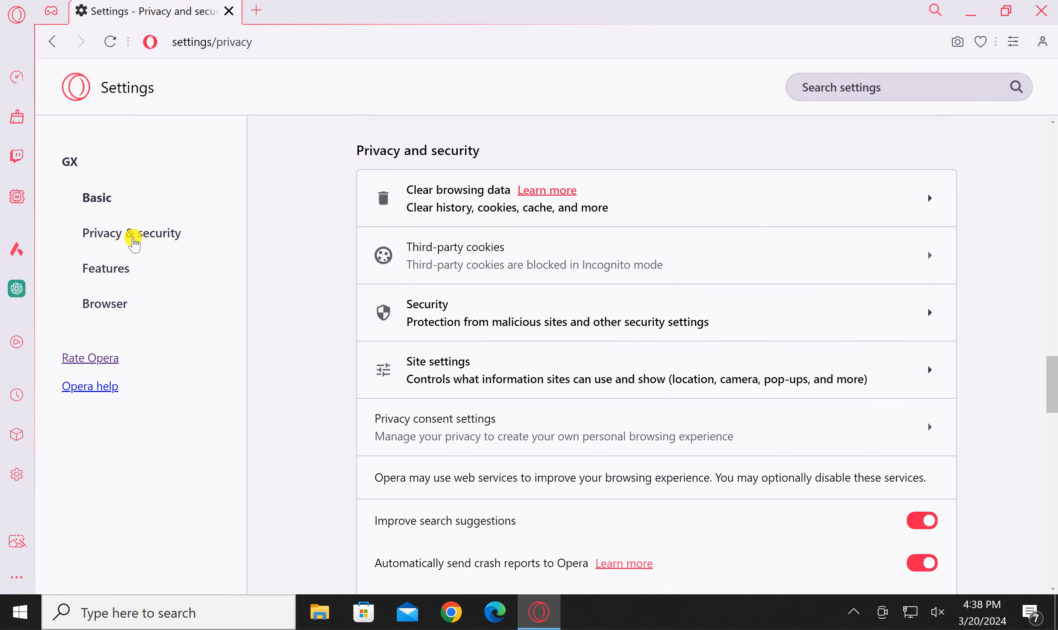
{"action": "scroll", "scroll_direction": "down", "scroll_amount": 3}
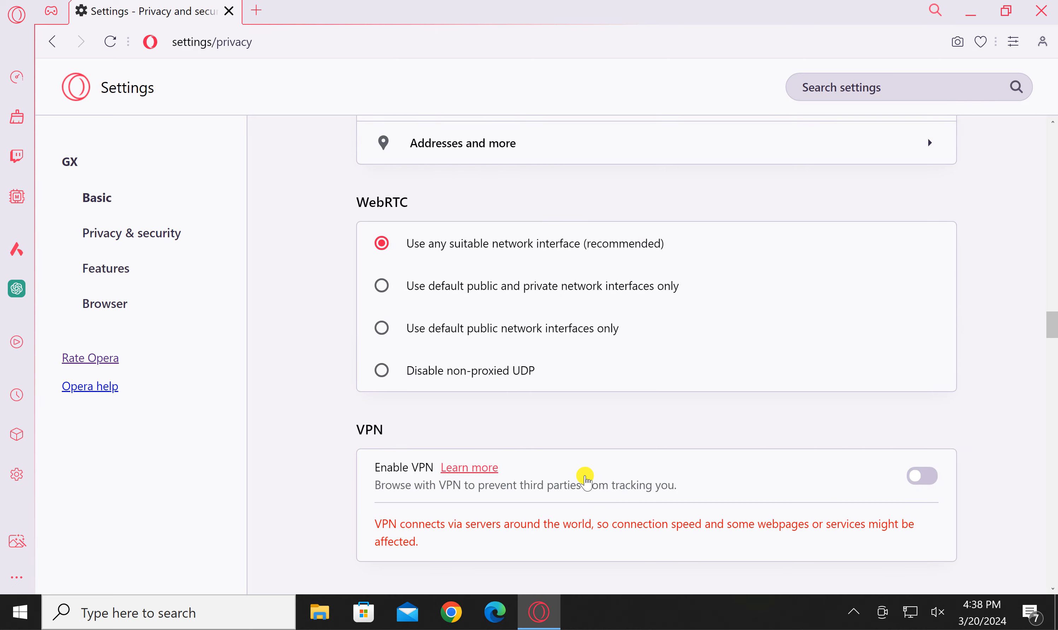
{"action": "scroll", "scroll_direction": "down", "scroll_amount": 3}
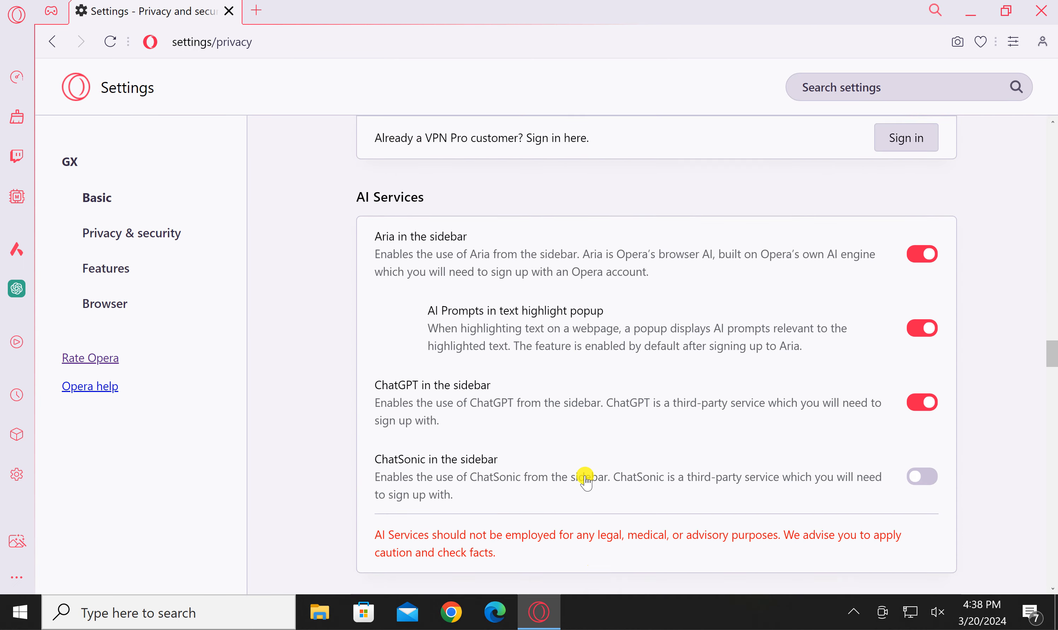
{"action": "scroll", "scroll_direction": "down", "scroll_amount": 3}
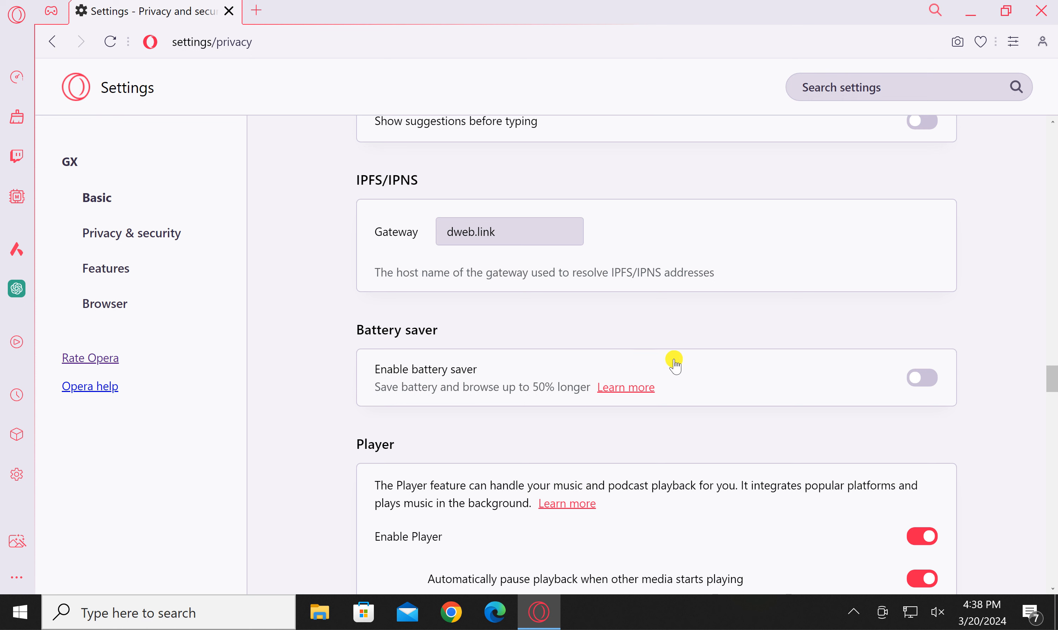
{"action": "mouse_move", "coordinate": [453, 378]}
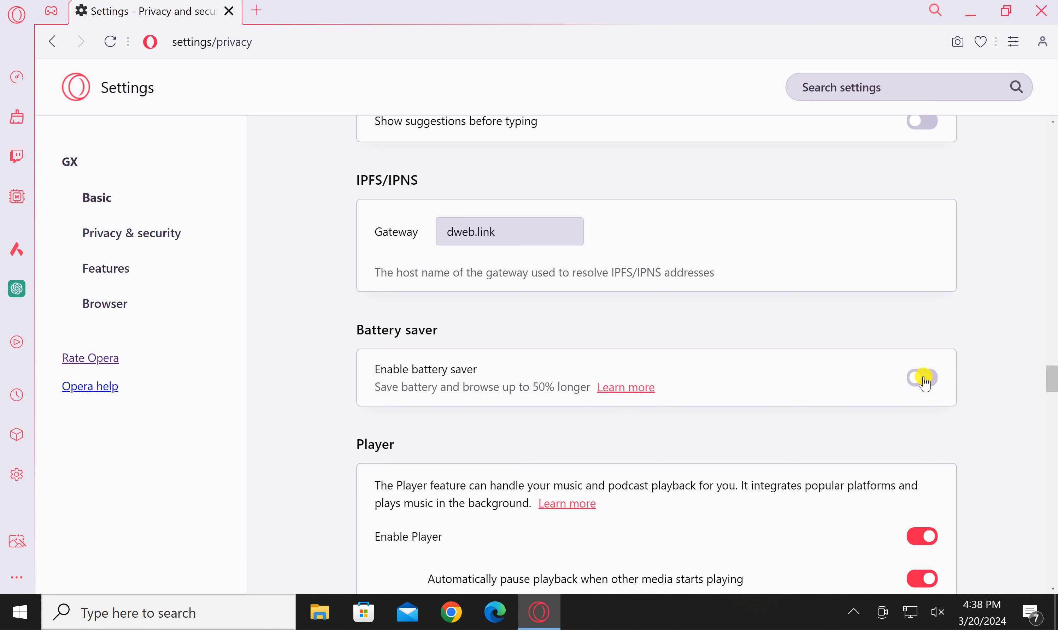
- Enable battery saver with Save battery automatically switched on
{"action": "left_click", "coordinate": [921, 377]}
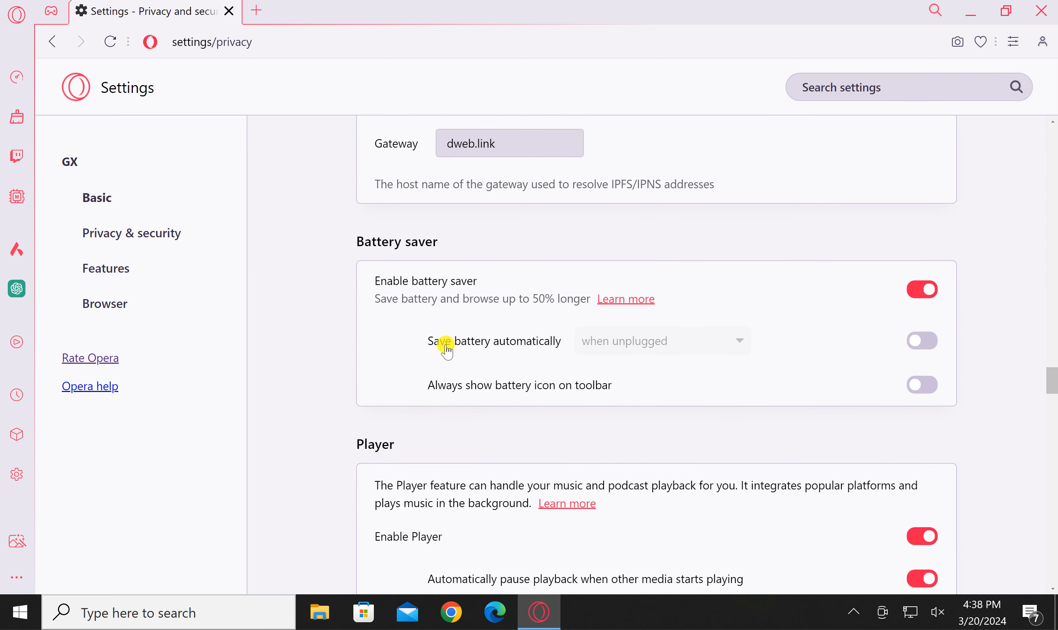
{"action": "mouse_move", "coordinate": [527, 352]}
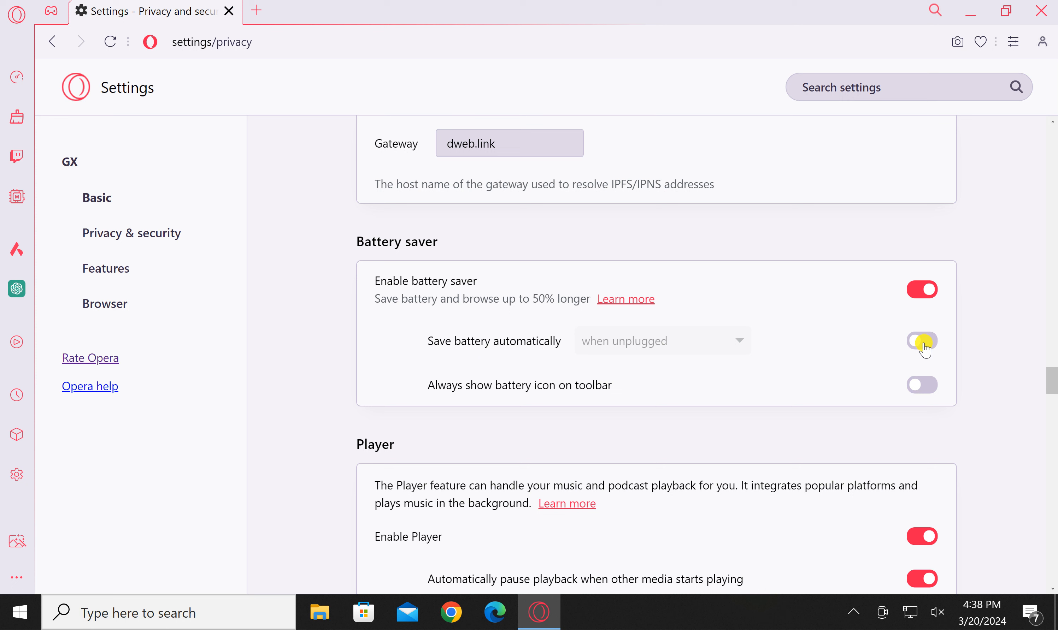
{"action": "left_click", "coordinate": [922, 341]}
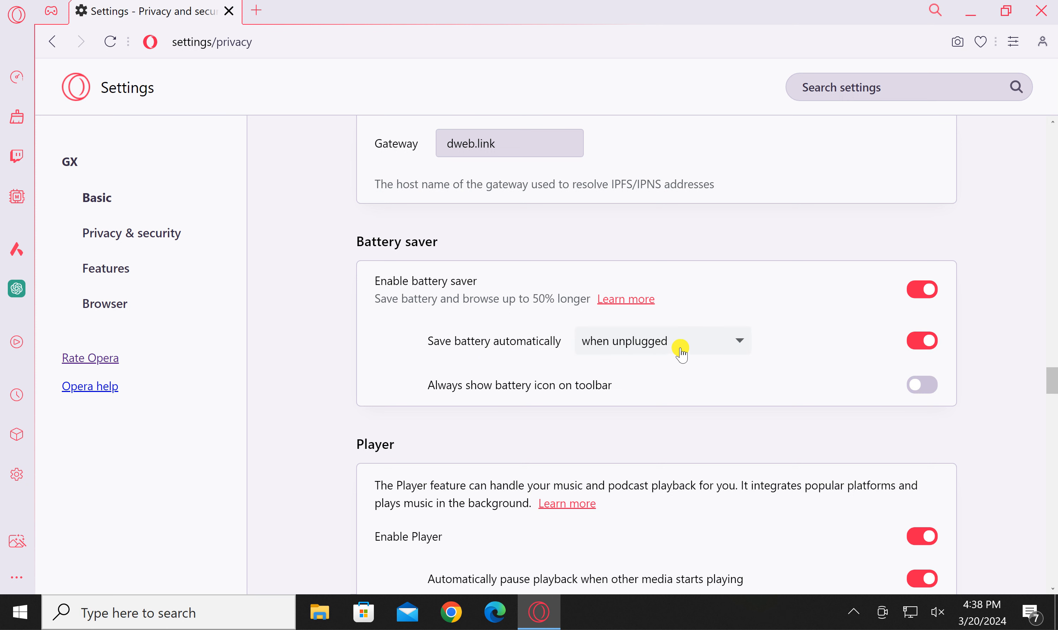
- Set automatic battery saving to start at 20% battery instead of when unplugged
{"action": "left_click", "coordinate": [662, 340]}
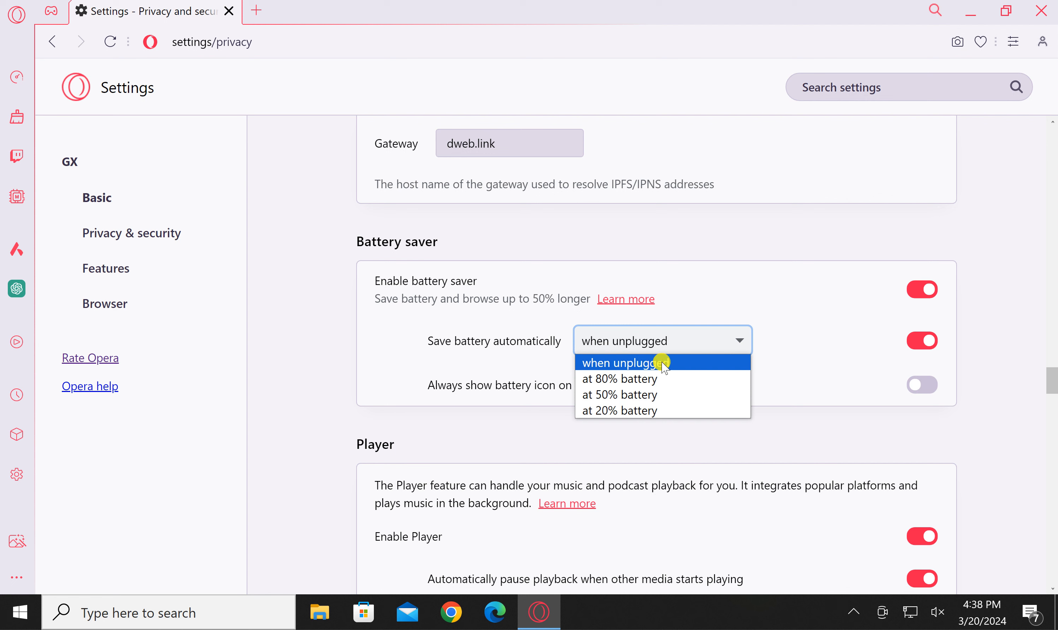
{"action": "mouse_move", "coordinate": [618, 395]}
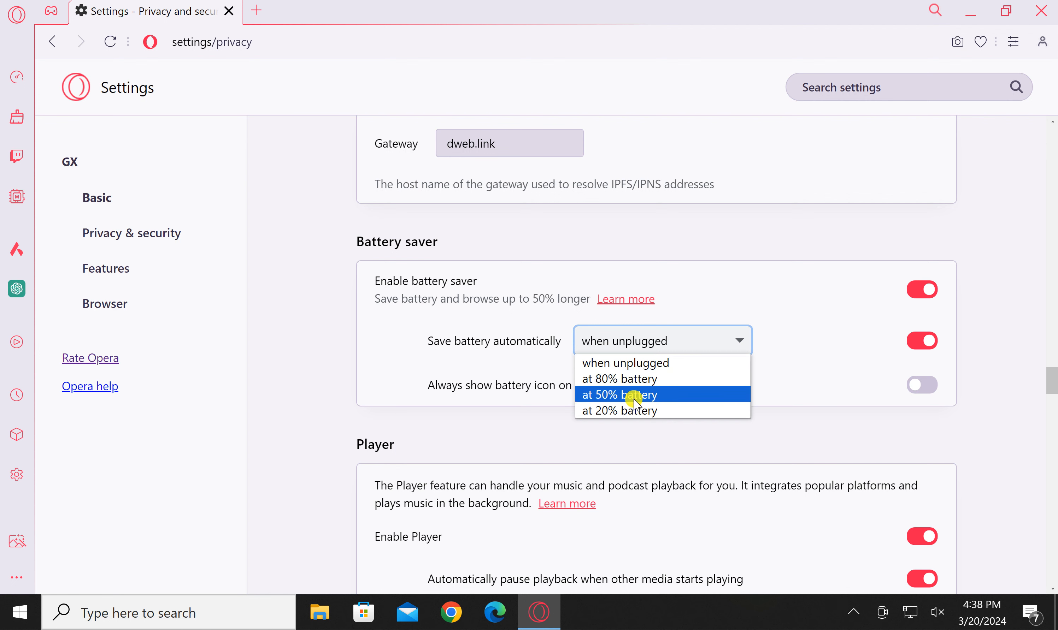
{"action": "mouse_move", "coordinate": [649, 411]}
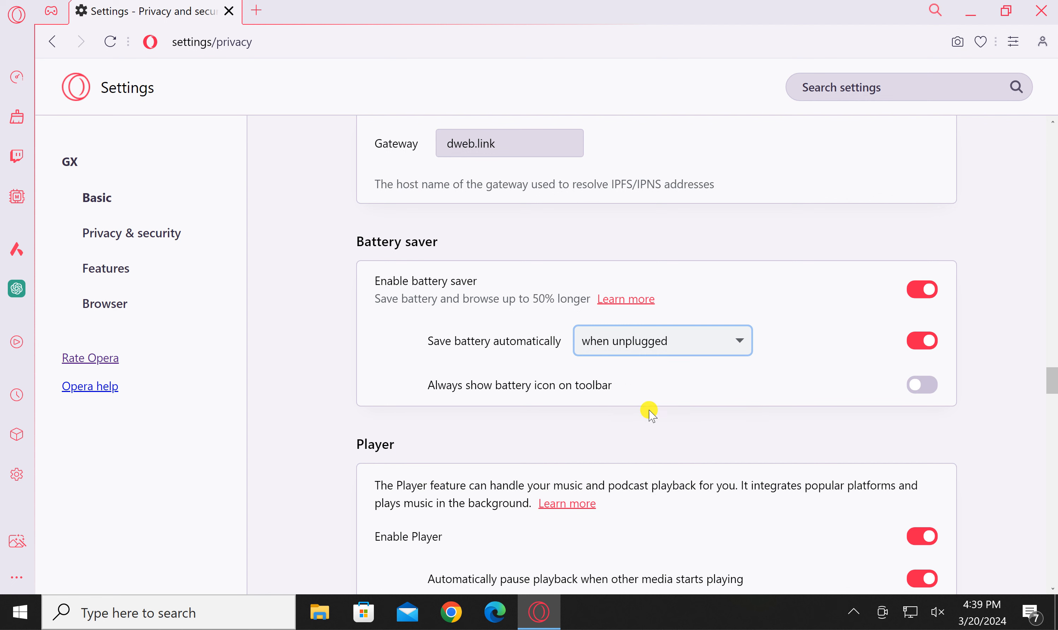
{"action": "left_click", "coordinate": [662, 339]}
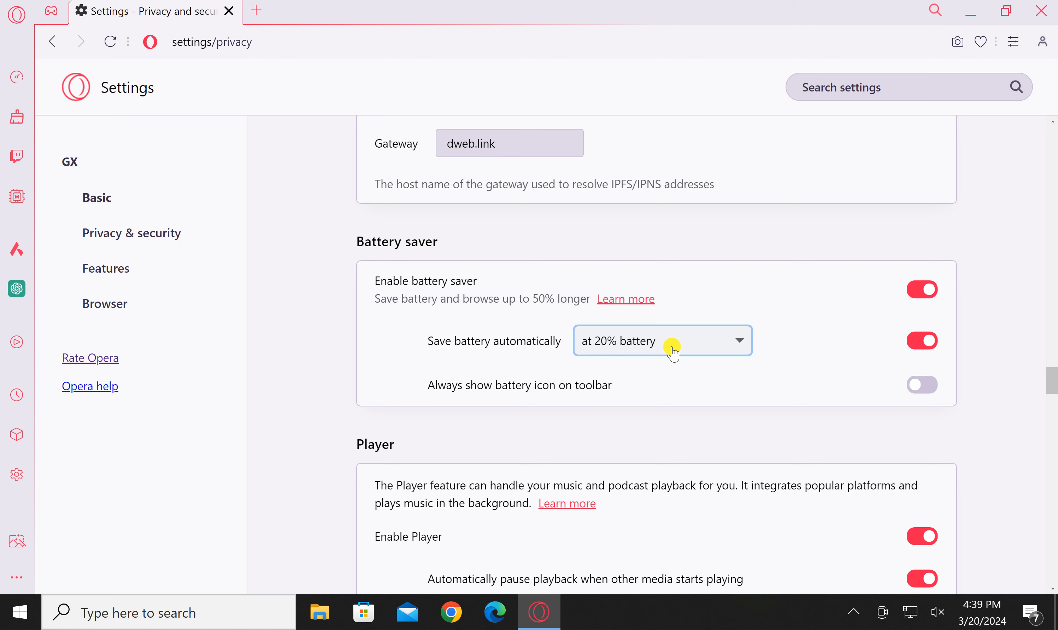
{"action": "mouse_move", "coordinate": [561, 396]}
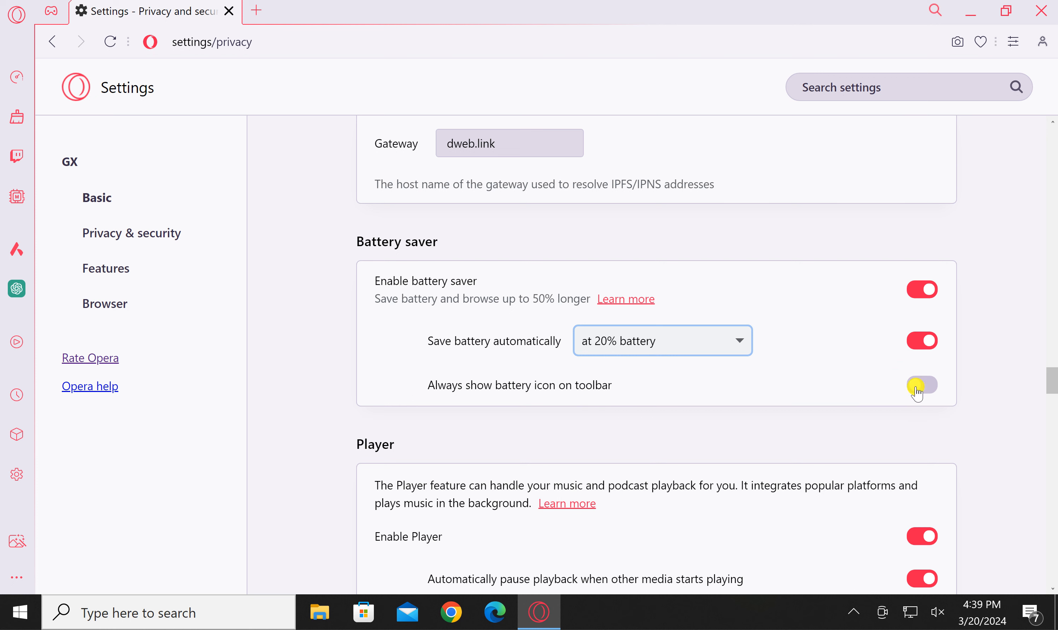
- Enable 'Always show battery icon on toolbar'
{"action": "left_click", "coordinate": [921, 385]}
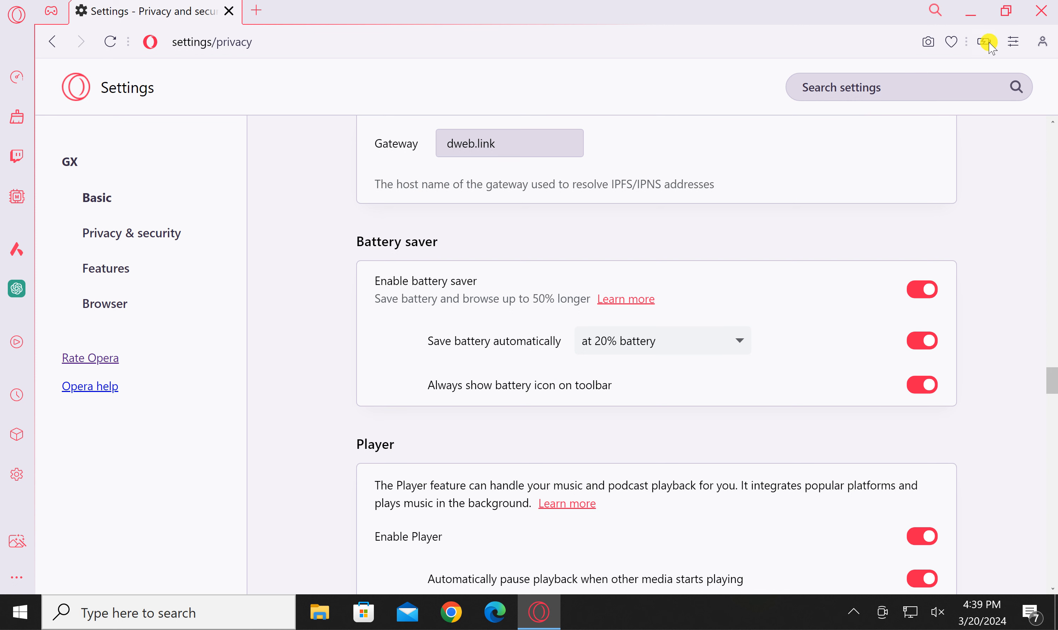
{"action": "mouse_move", "coordinate": [983, 38]}
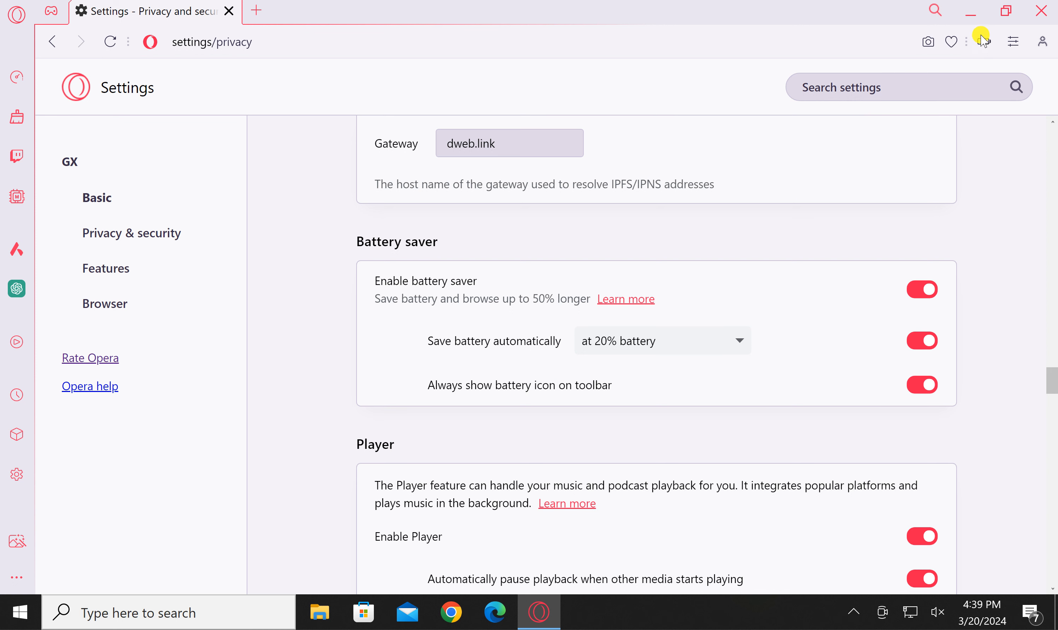
{"action": "mouse_move", "coordinate": [978, 41]}
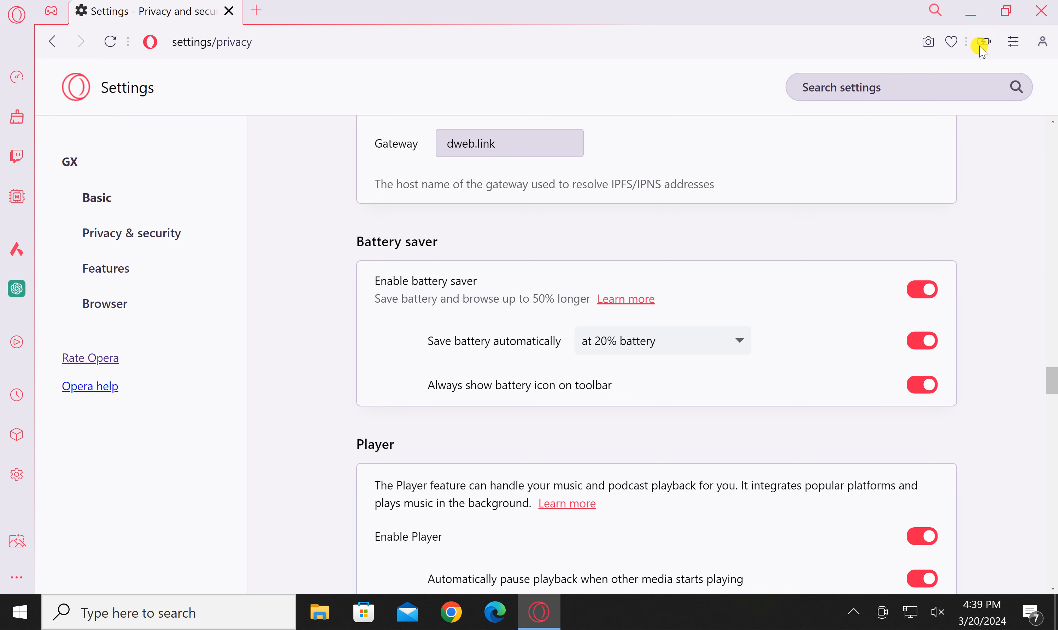